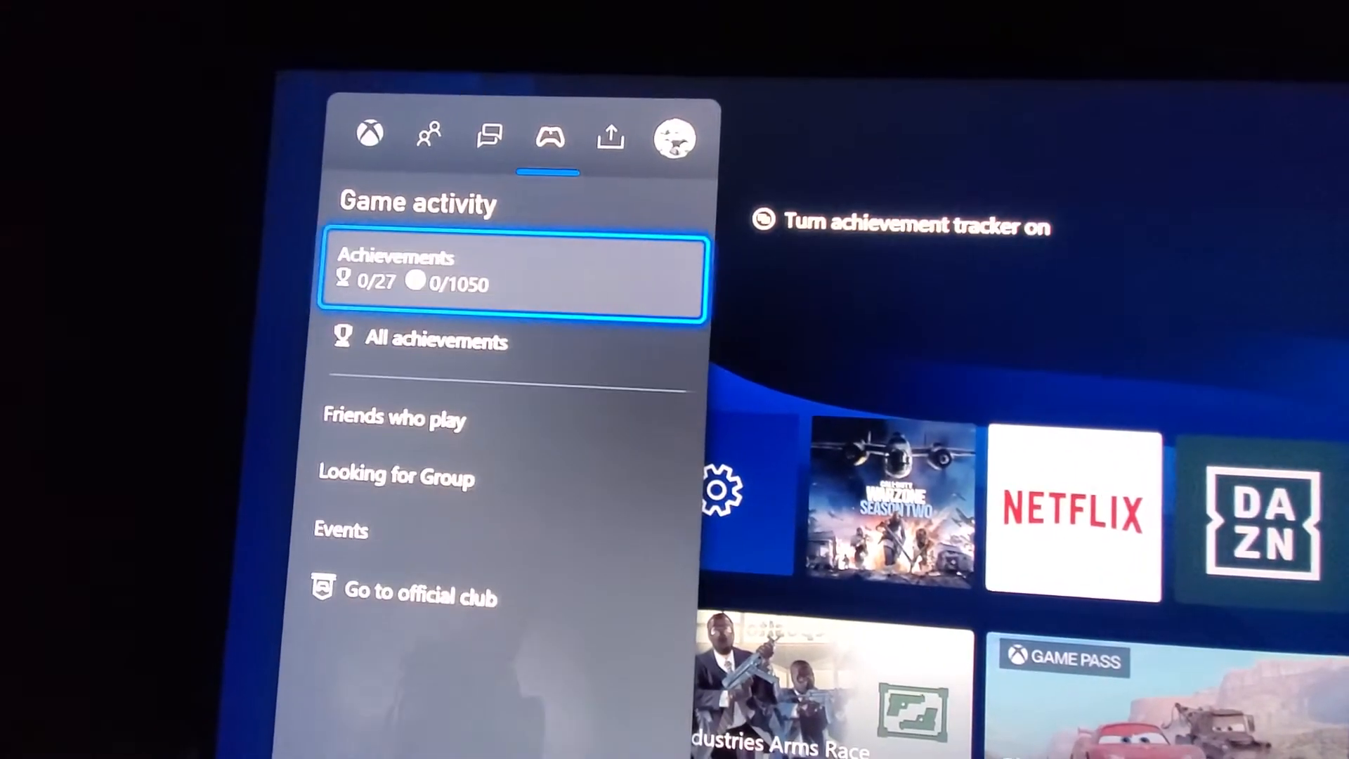
- Navigate through the guide to Settings > General > Sleep mode & startup
left_click(673, 139)
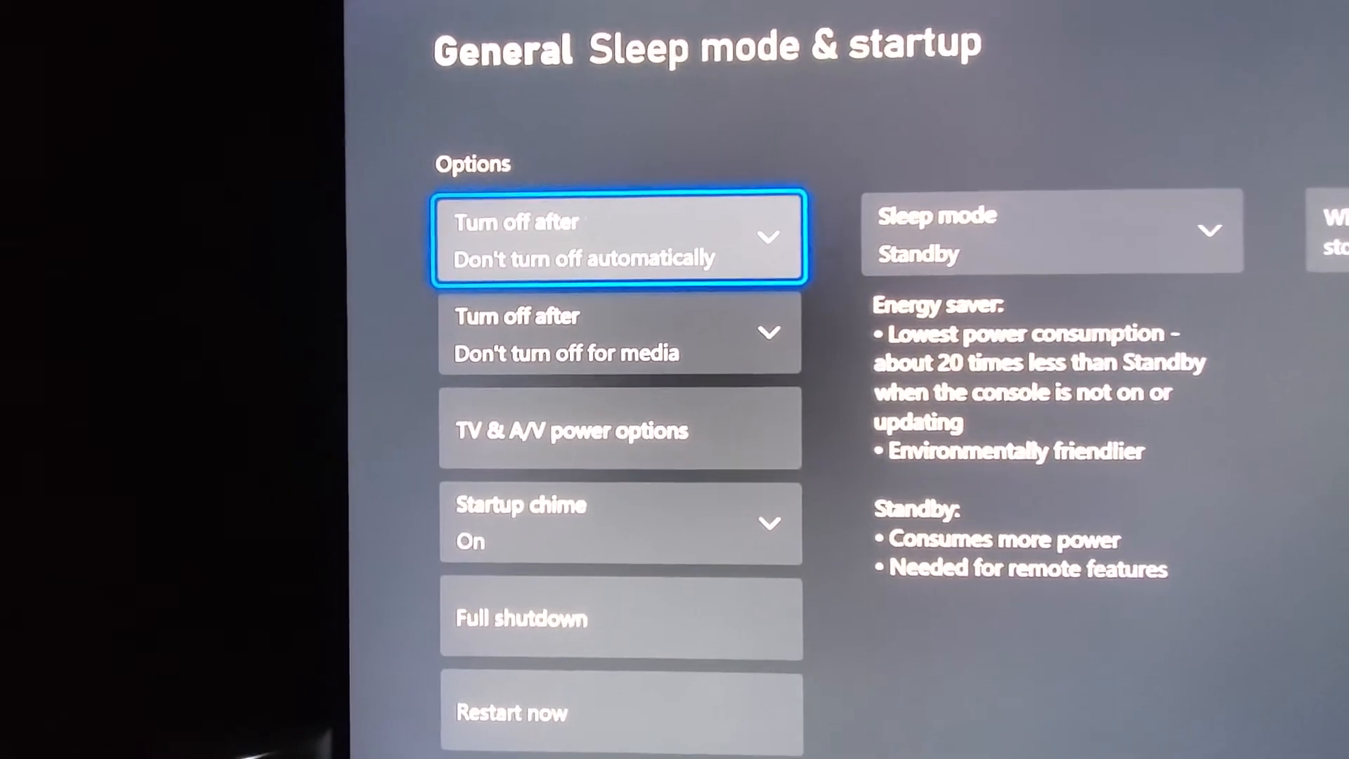
- Select Full shutdown to bring up the shutdown confirmation prompt
scroll("down", 3)
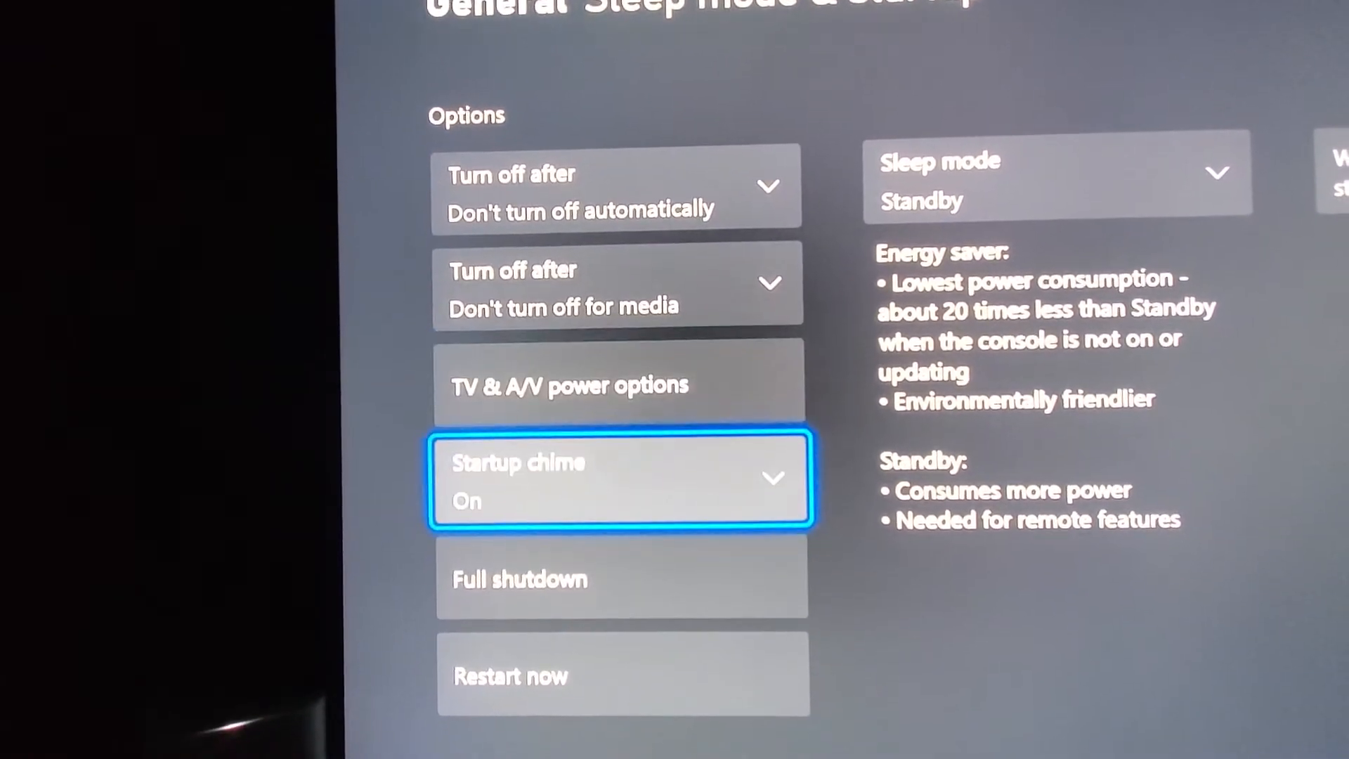
key("Down")
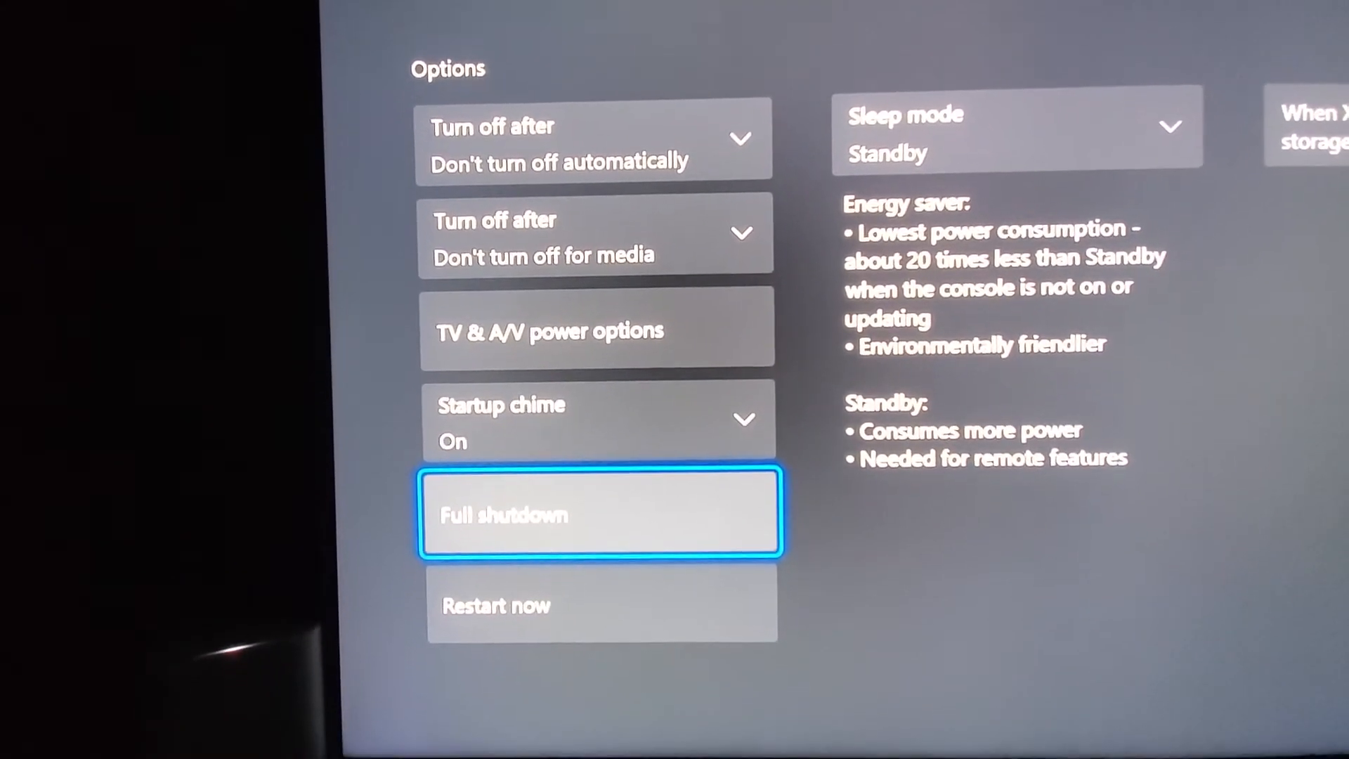
left_click(599, 514)
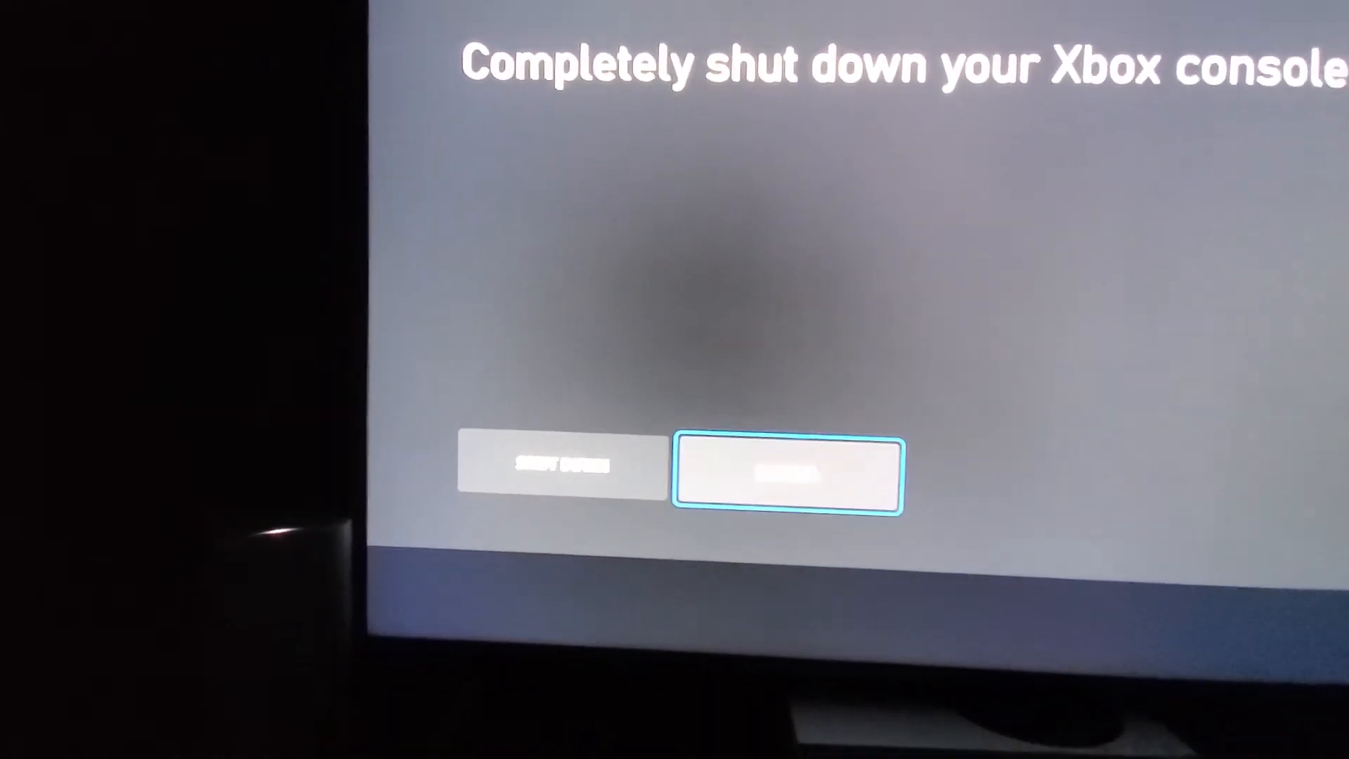